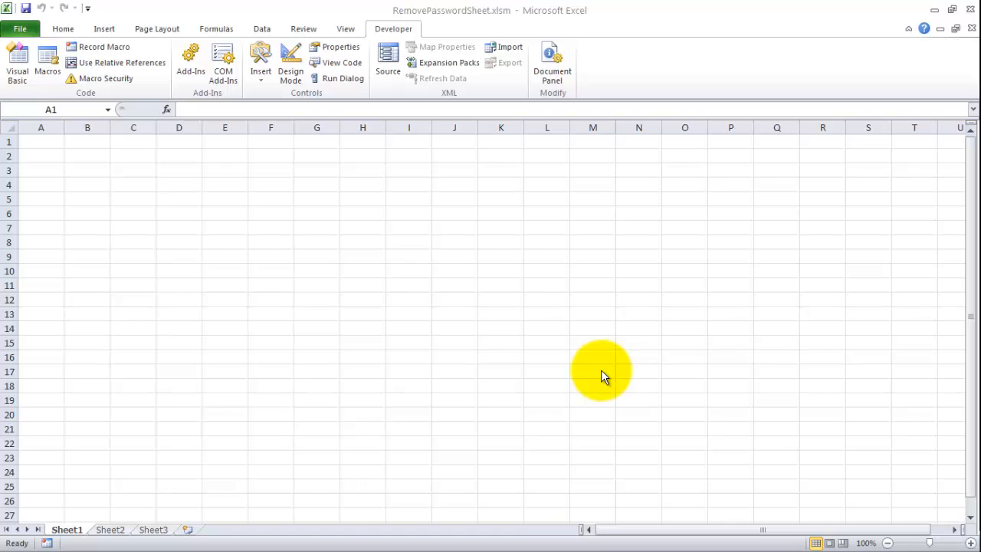
mouse_move(152, 214)
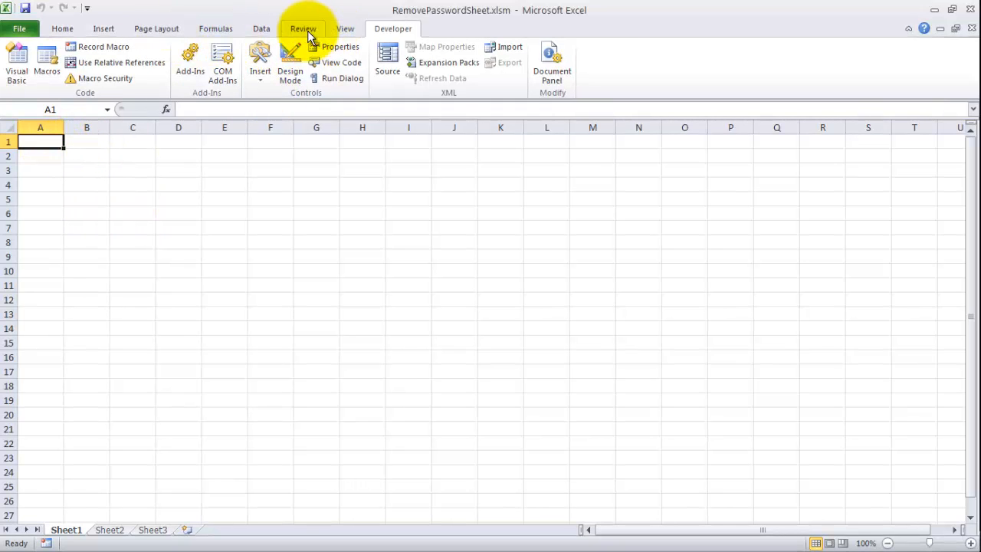
Step: Start protecting Sheet1 from Review and enter the sheet password
click(414, 61)
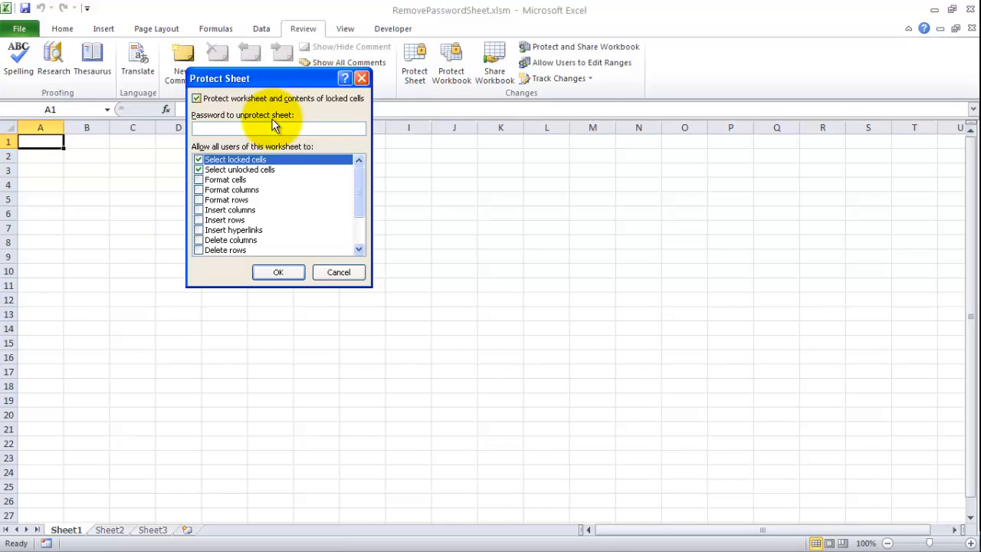
click(16, 540)
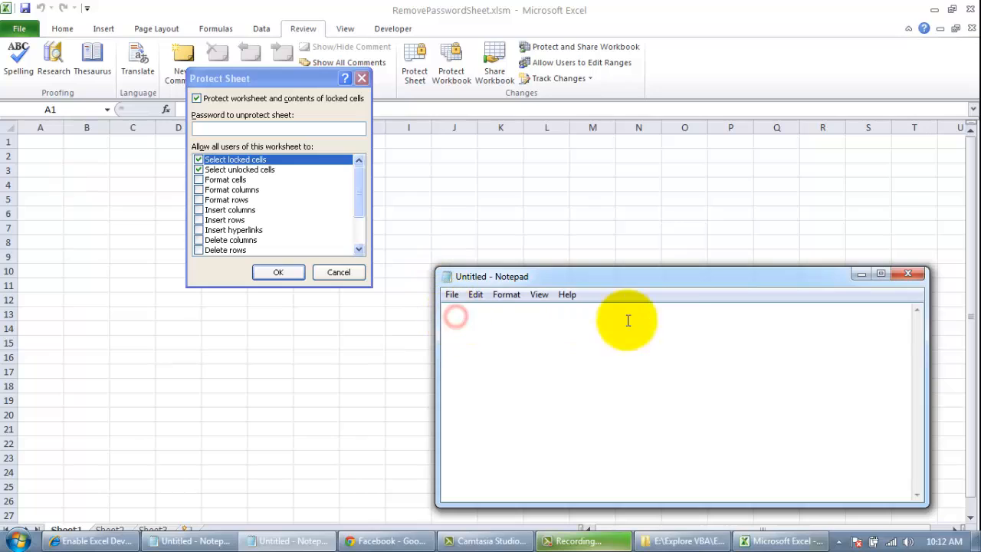
mouse_move(678, 322)
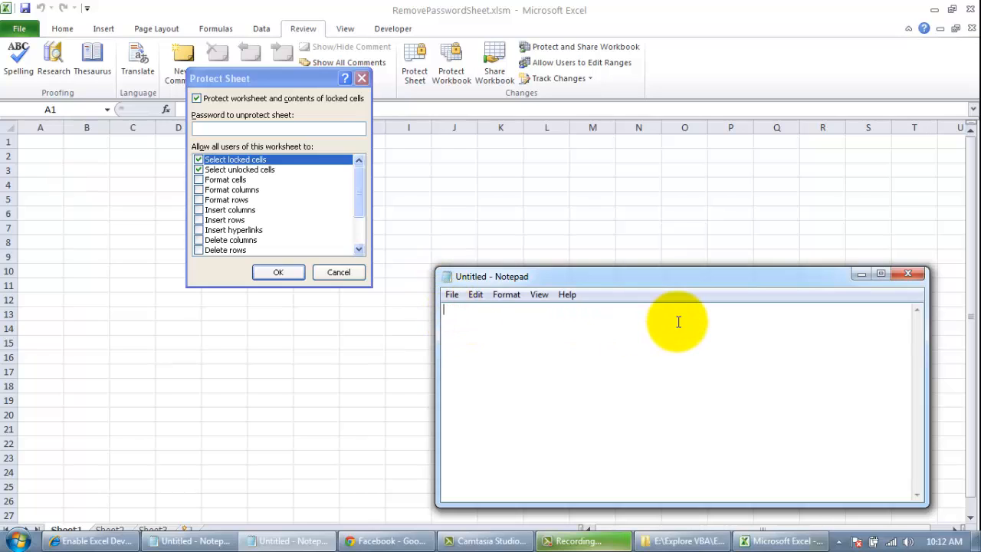
text(weoiurty)
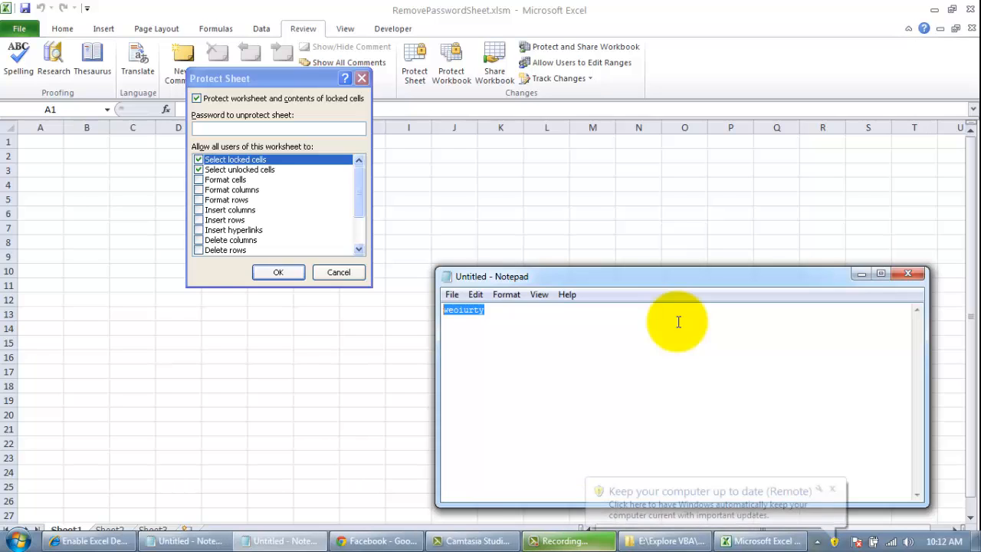
text(unlockpa)
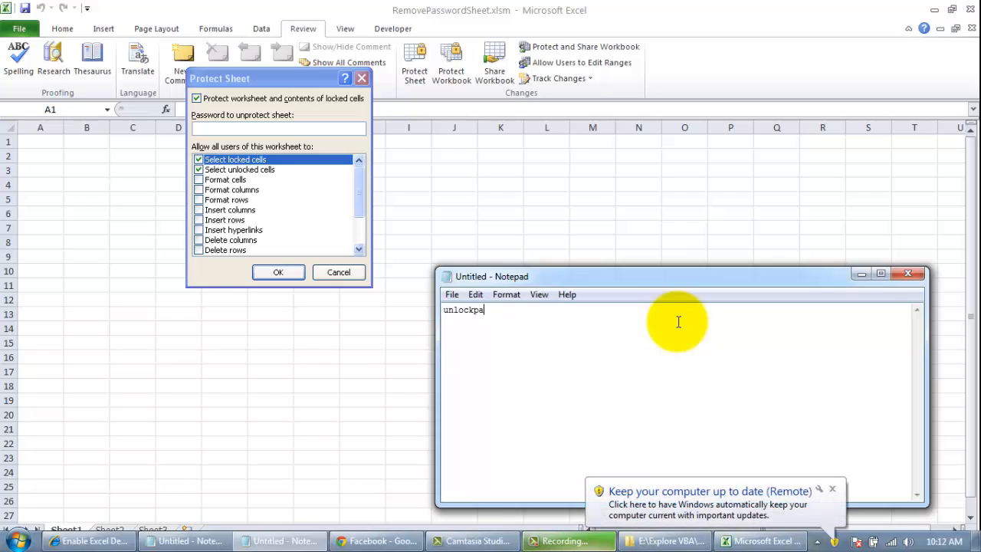
text(ss)
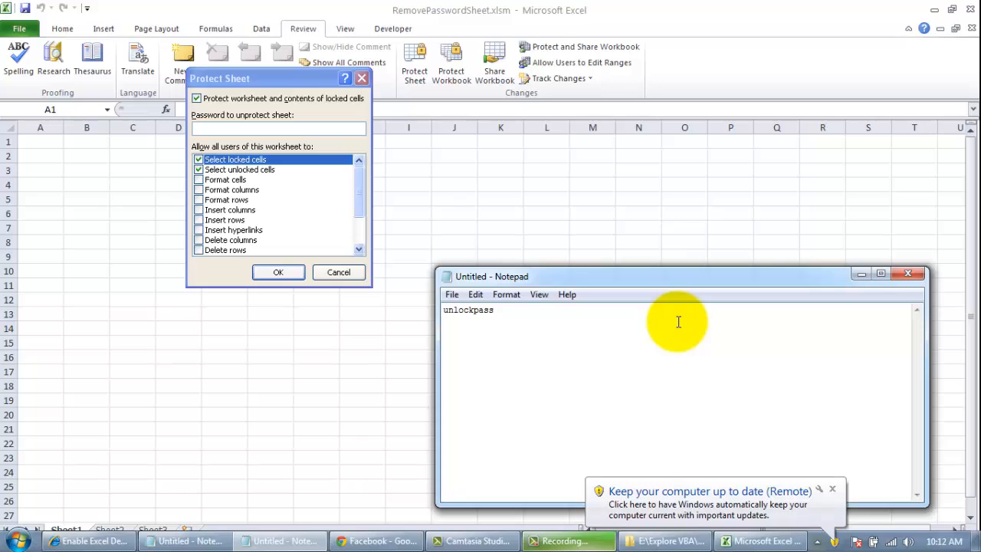
text(word)
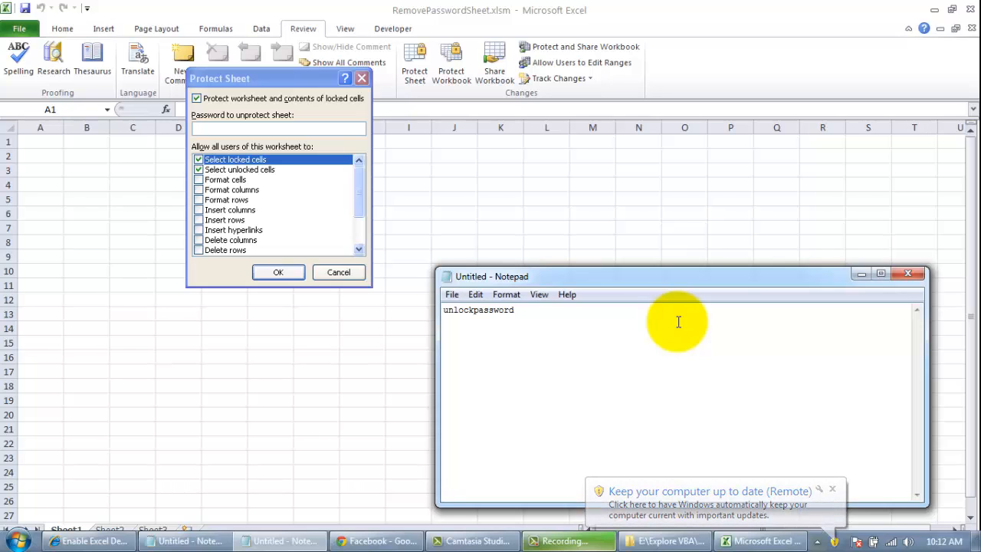
Step: Re-enter the password in Confirm Password and apply the sheet protection
click(257, 128)
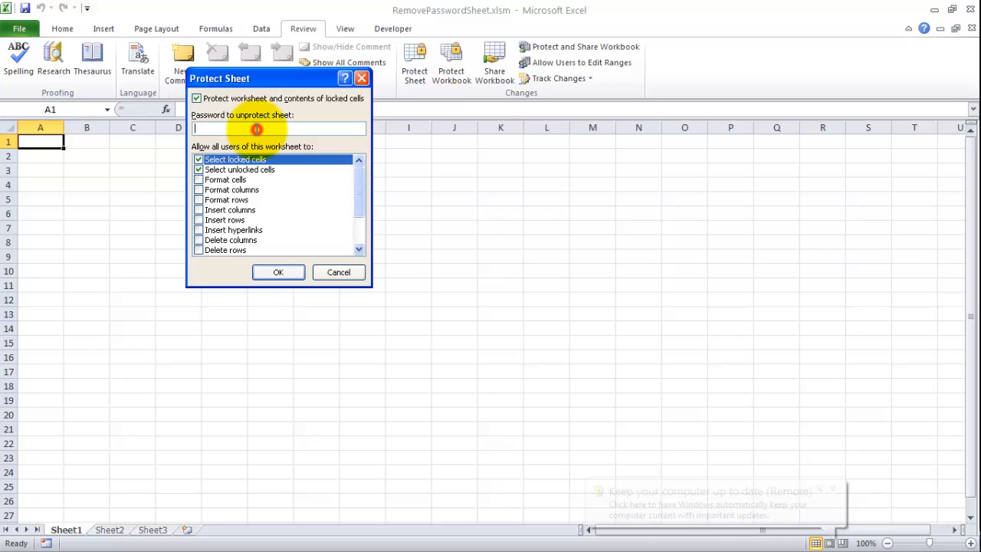
click(278, 272)
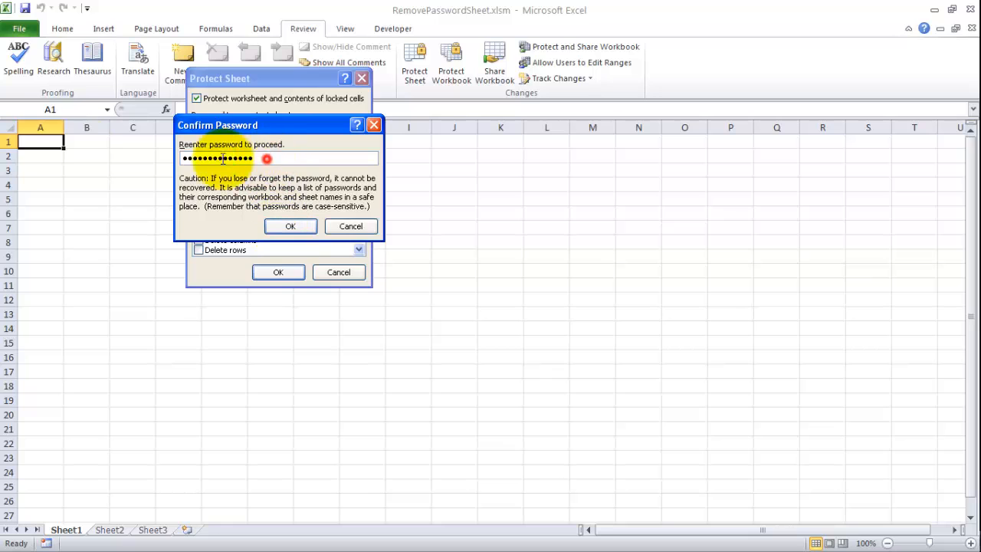
right_click(192, 158)
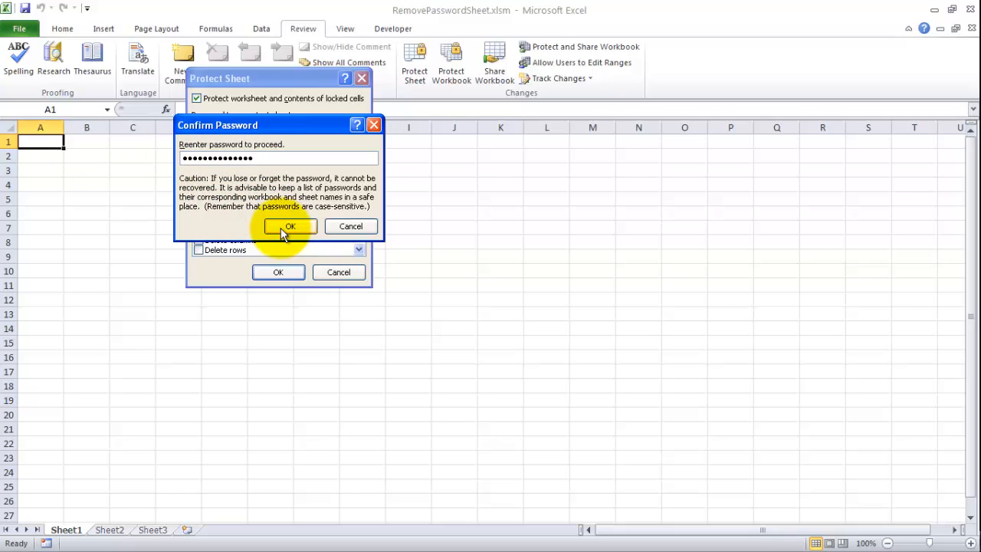
click(289, 226)
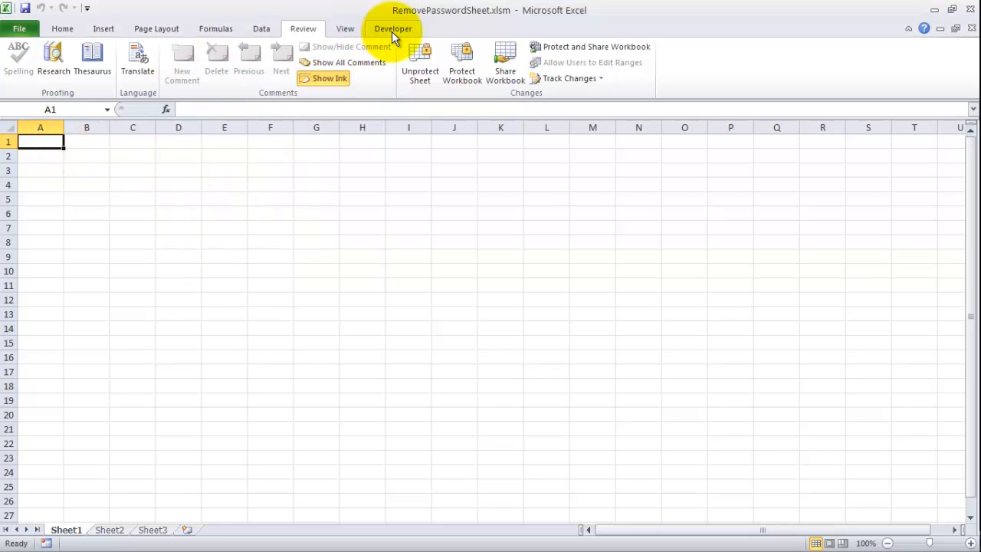
Step: Open the Visual Basic editor from the Developer tab
click(393, 28)
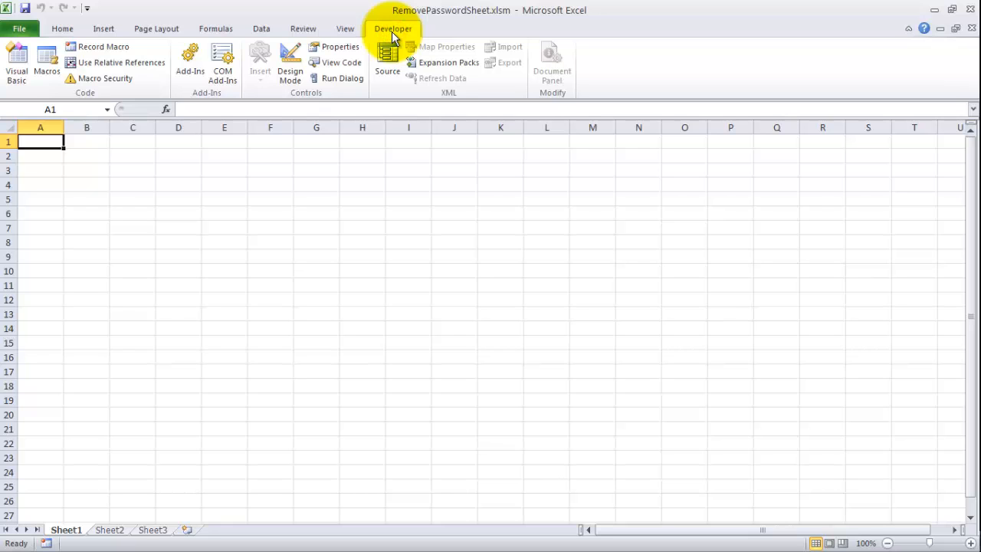
mouse_move(17, 59)
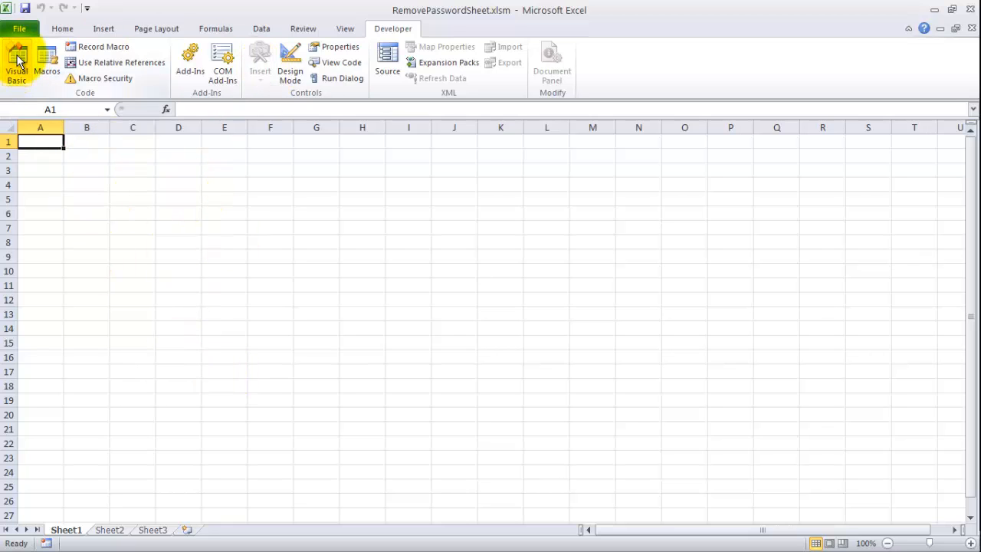
click(398, 29)
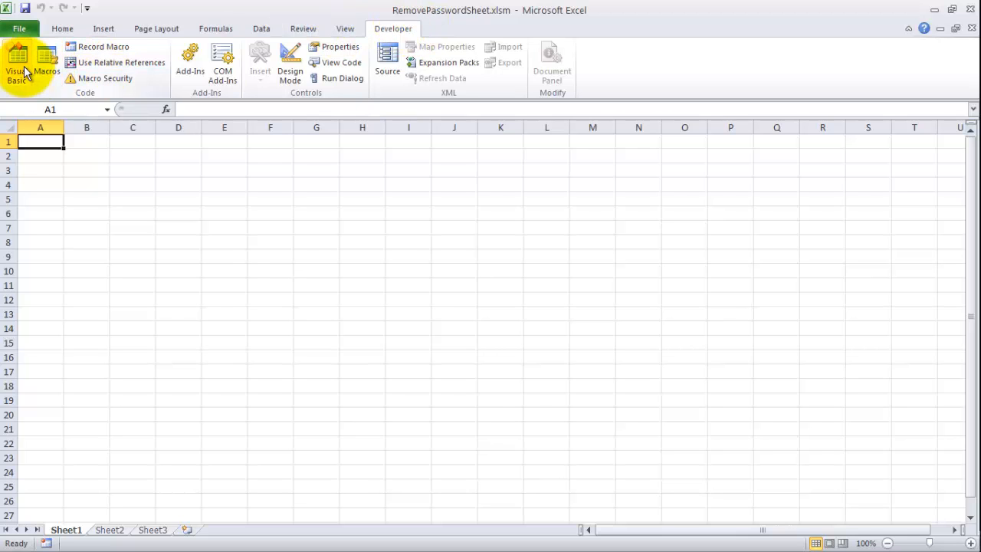
click(16, 58)
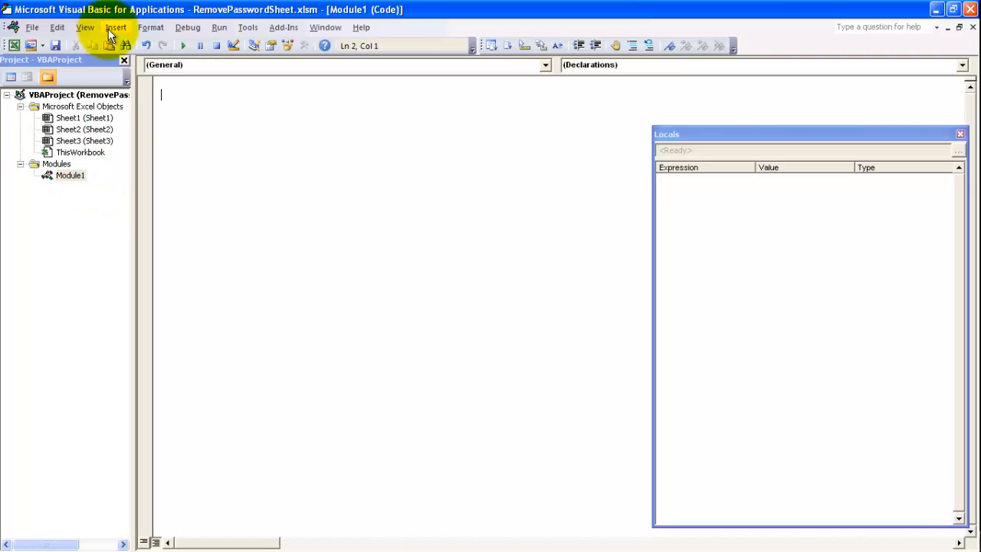
mouse_move(169, 93)
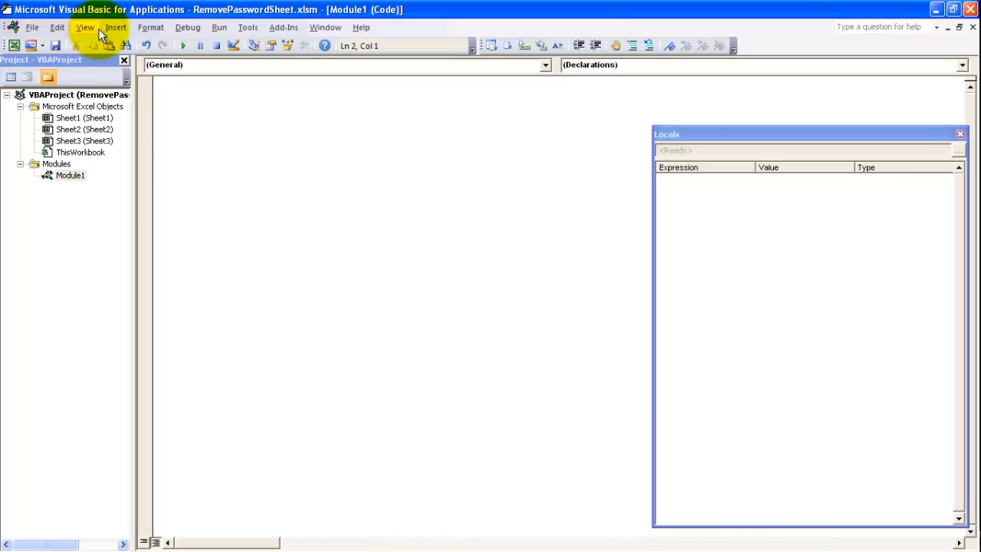
Step: Insert a new Module2 and paste the RemovePasswordExcelWorkSheet unprotect macro into it
click(115, 26)
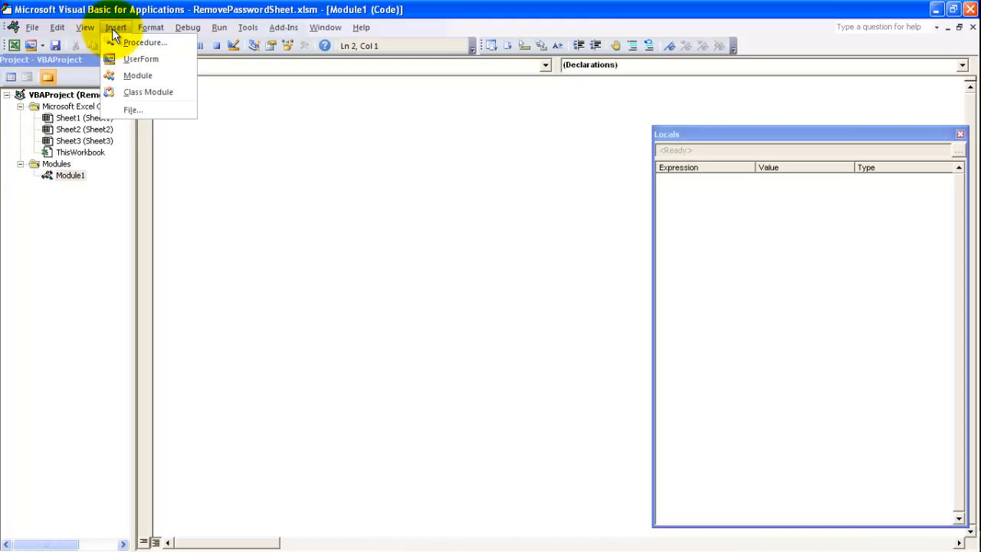
mouse_move(138, 83)
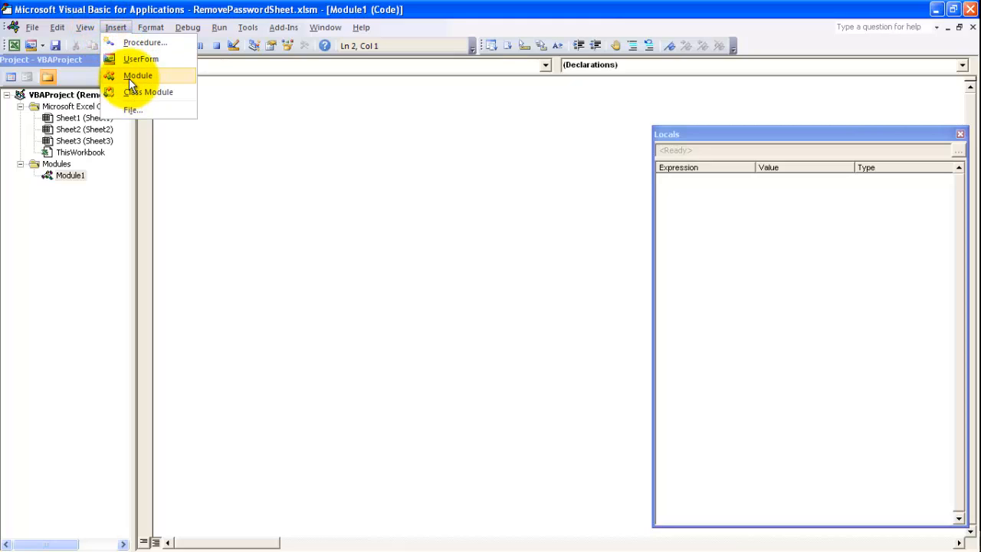
click(141, 75)
text('Ctrl + R)
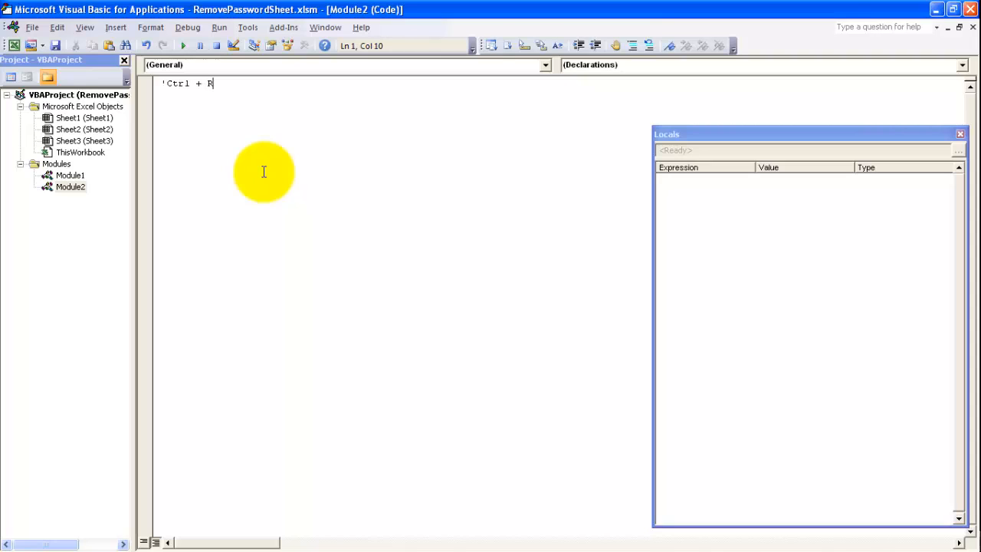
click(69, 187)
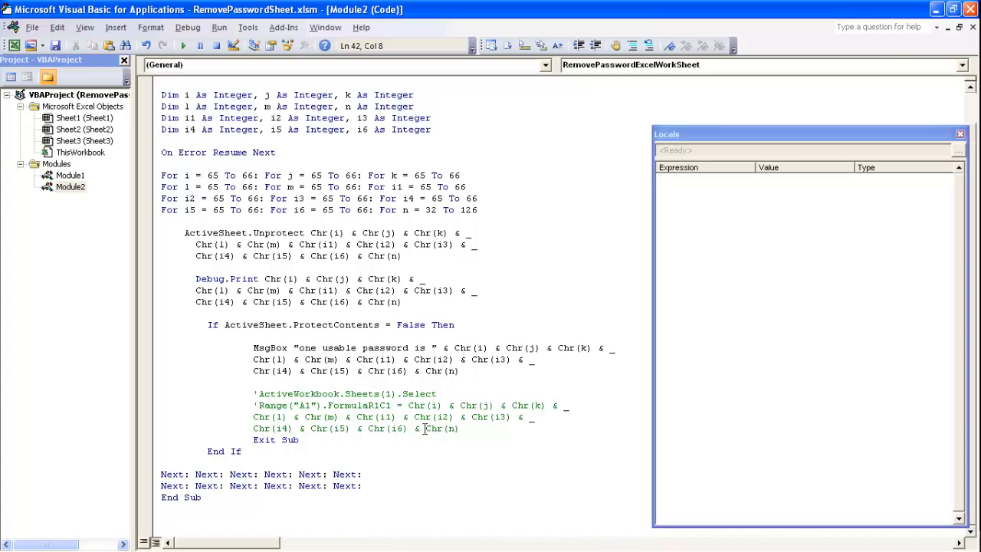
drag(253, 393, 460, 427)
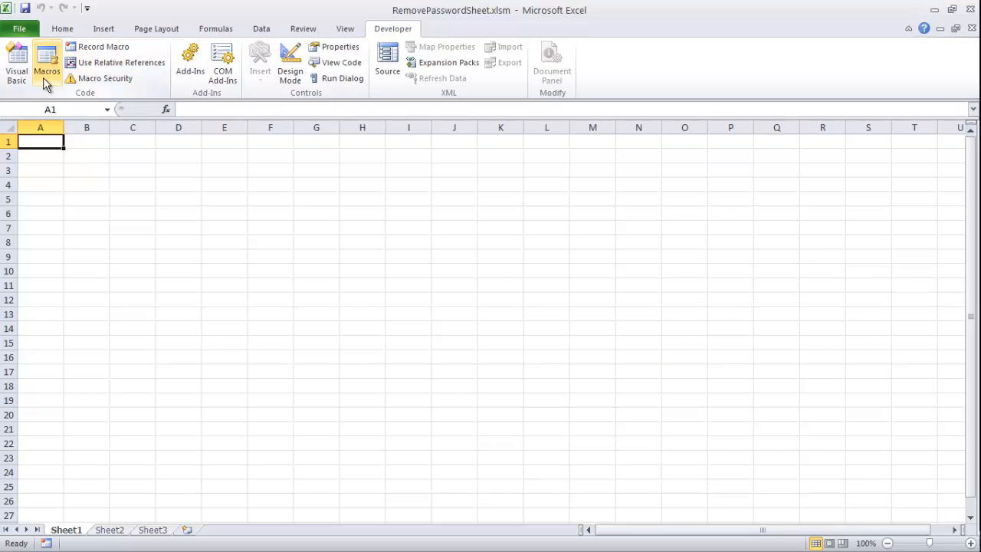
mouse_move(66, 536)
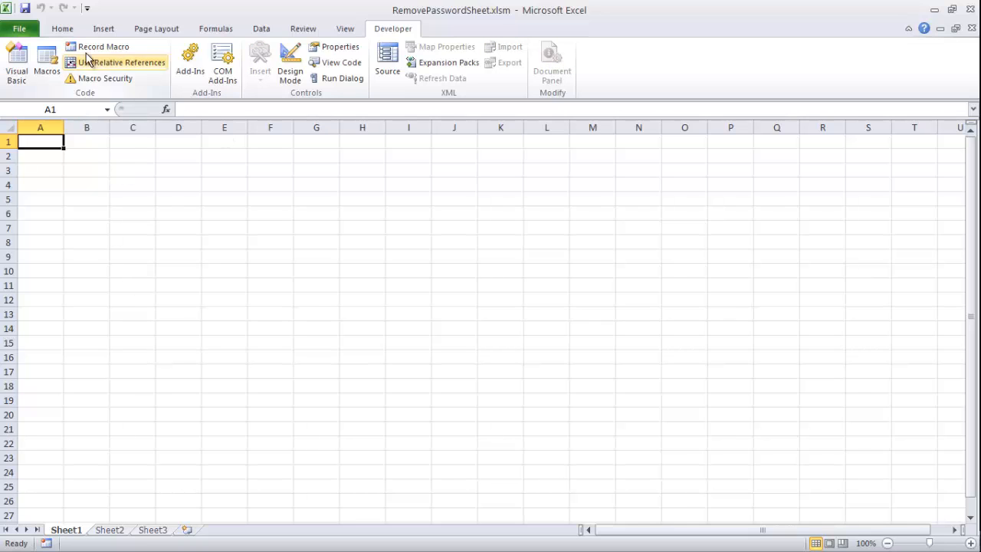
click(48, 69)
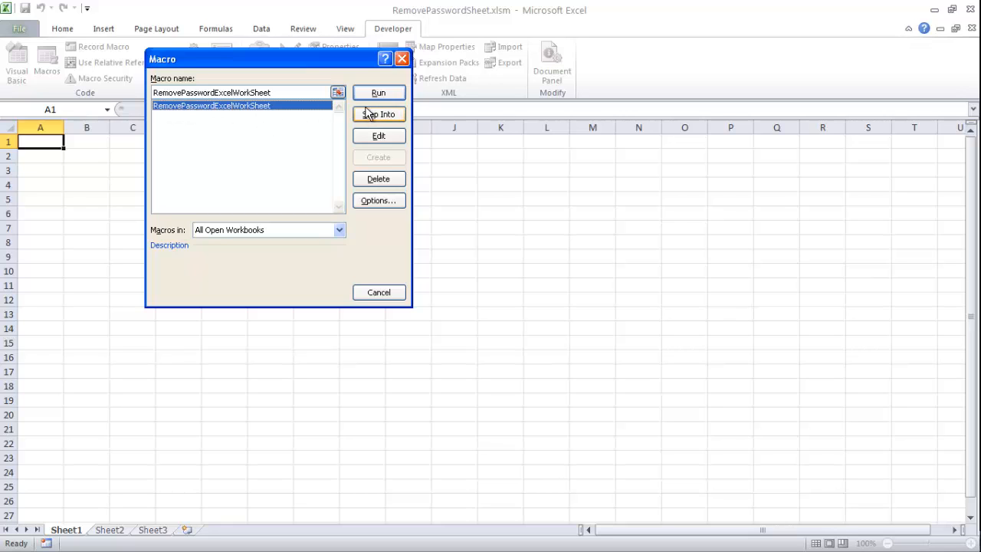
click(379, 92)
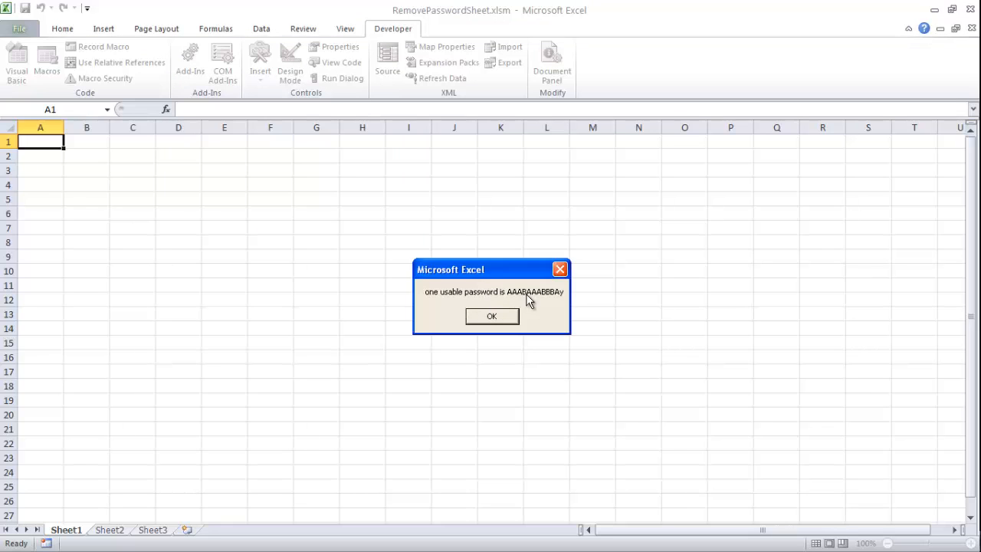
click(491, 316)
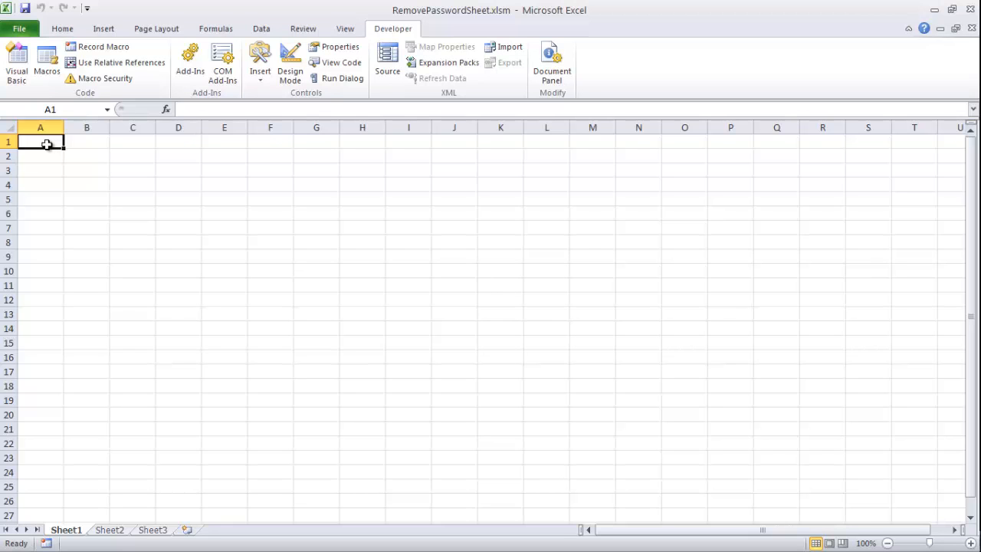
Step: Enter test text in the unprotected sheet and return to the Visual Basic editor
text(sdfgk)
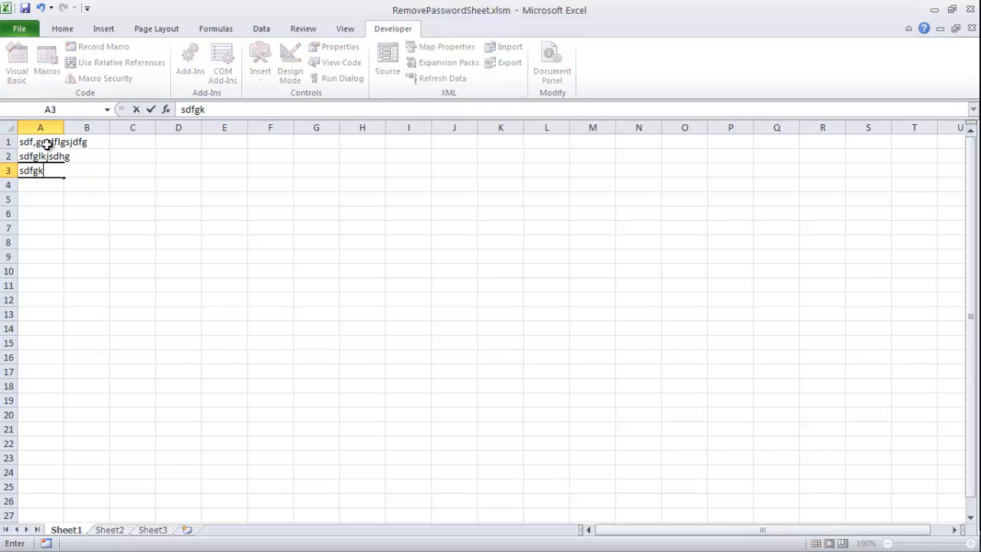
mouse_move(17, 73)
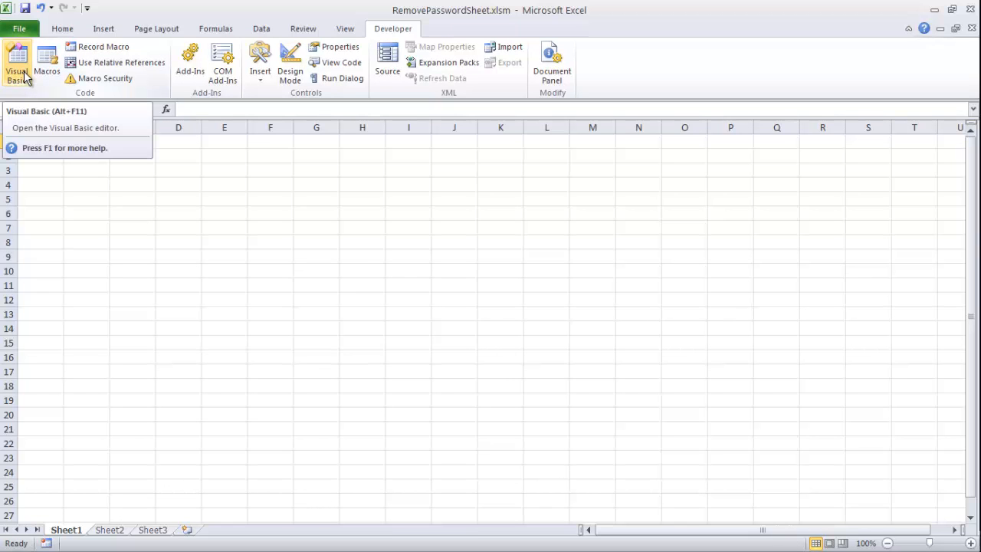
click(17, 61)
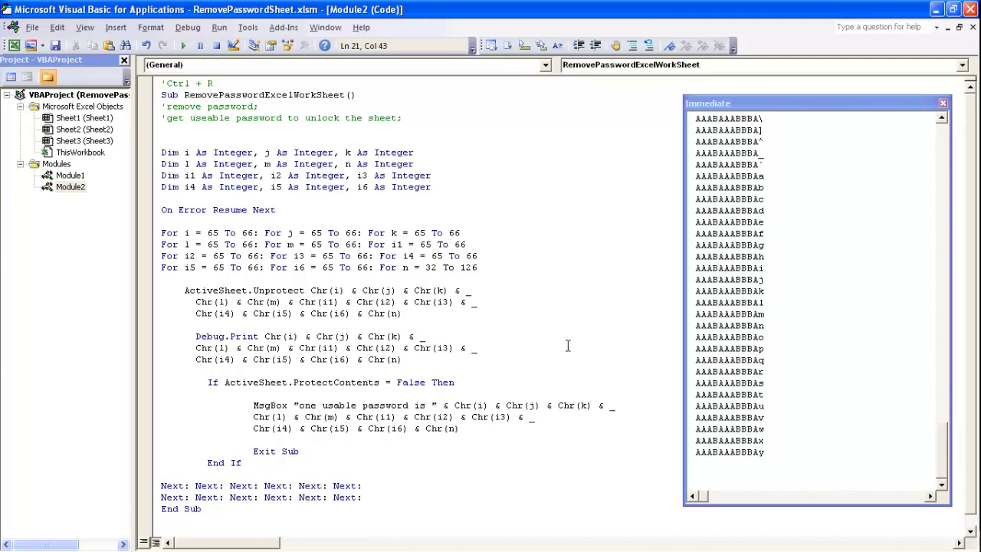
Step: Review Module2's Unprotect loop and the tried passwords in the Immediate window
click(401, 313)
text(=ch)
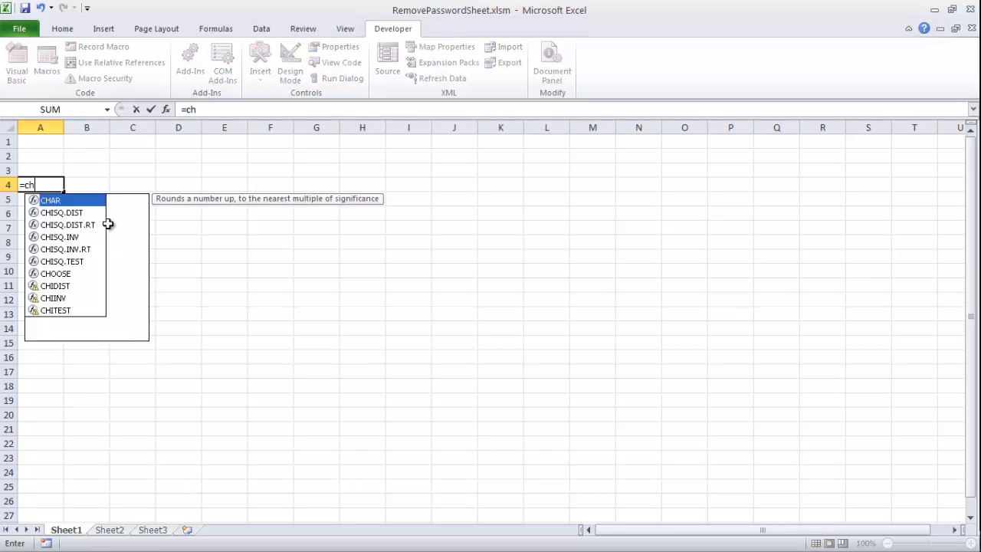
Step: Insert CHAR from autocomplete into the =ch formula in A4, then abandon it
double_click(50, 200)
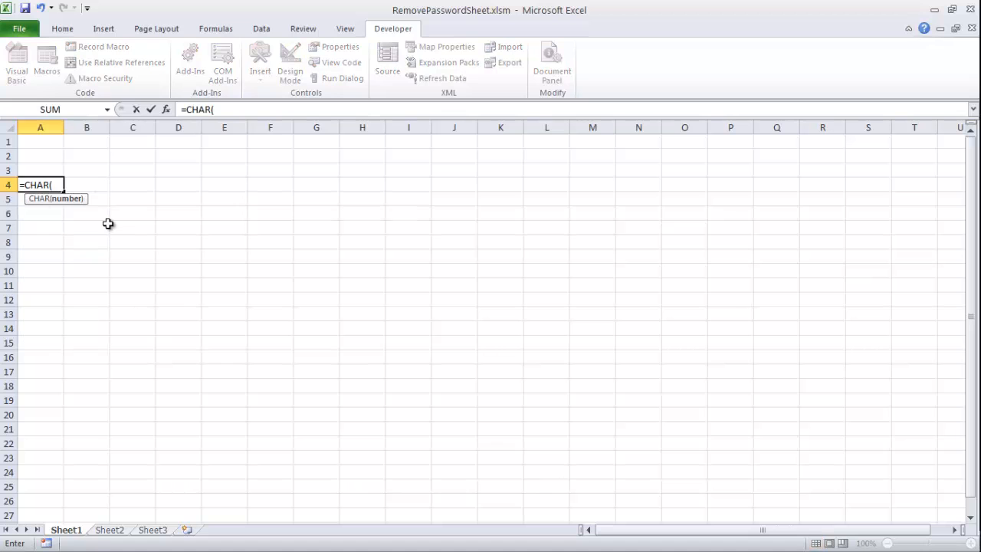
key(Enter)
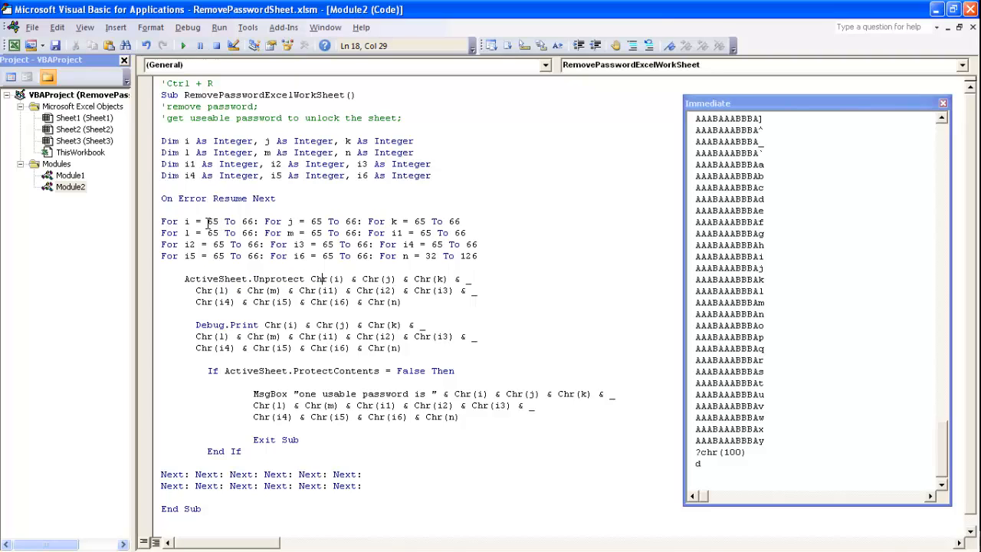
Step: Walk through the first loop, the Unprotect password expression and the On Error Resume Next line
click(252, 221)
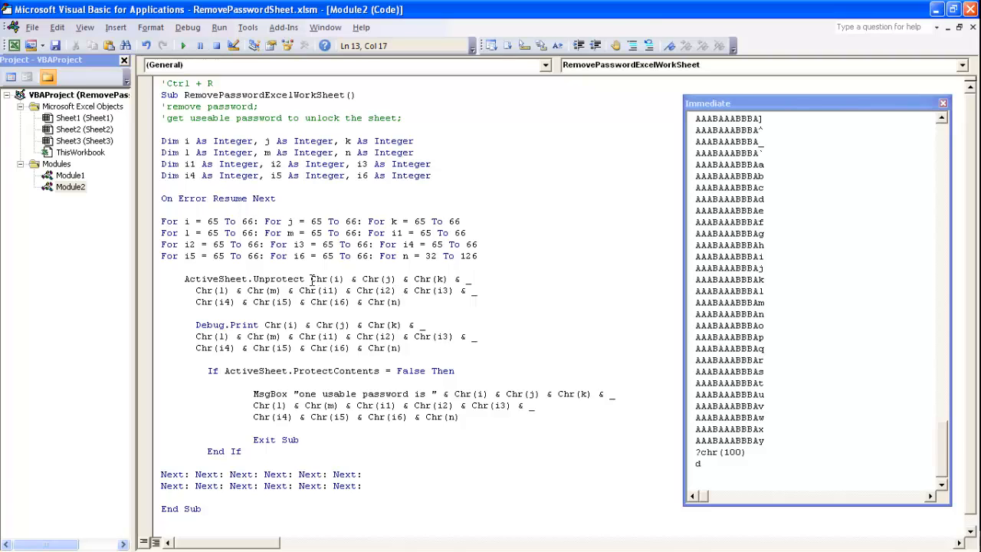
drag(311, 278, 408, 302)
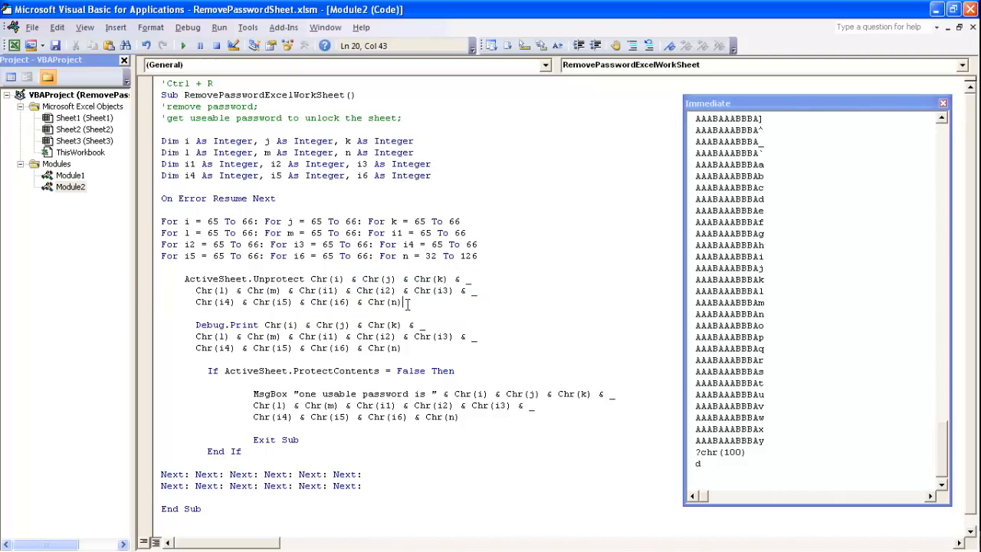
click(278, 198)
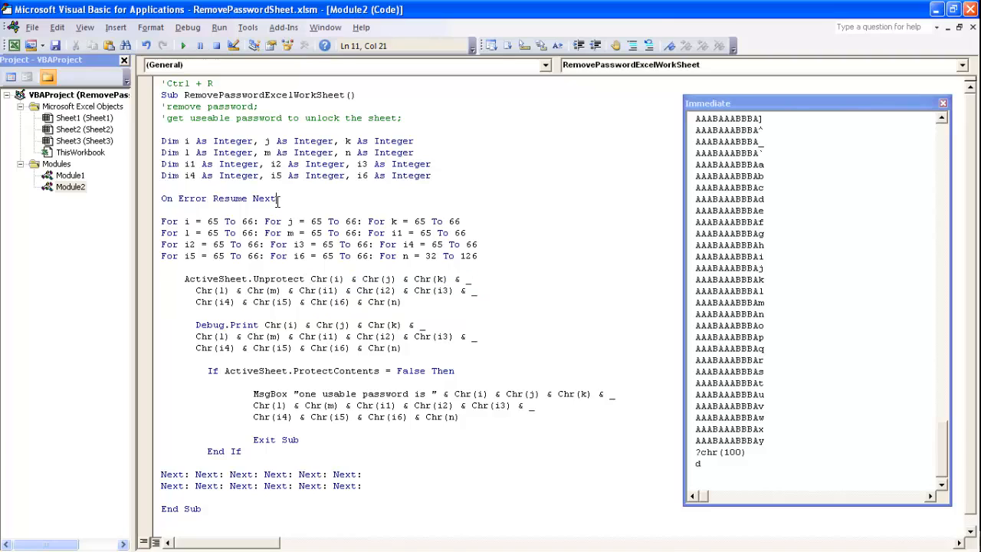
triple_click(218, 199)
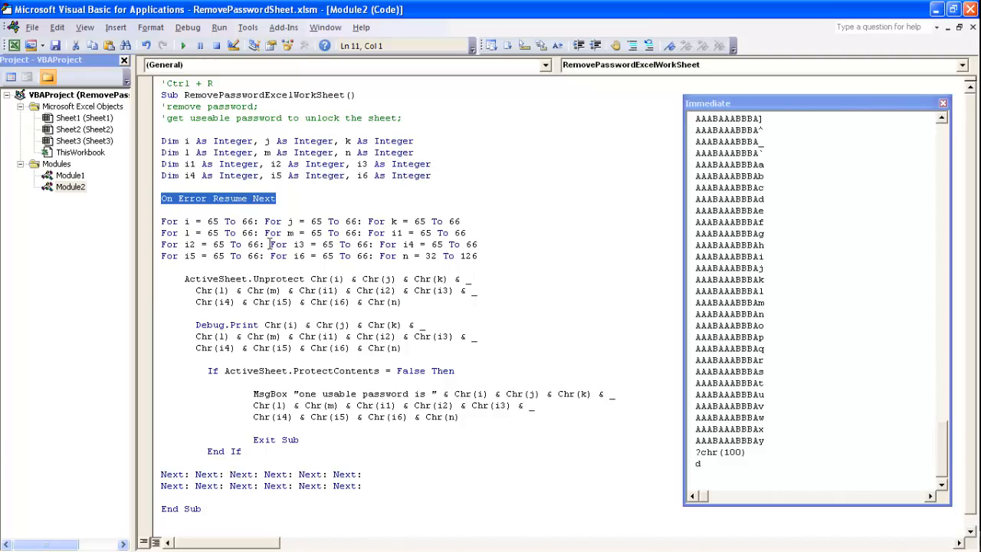
click(286, 199)
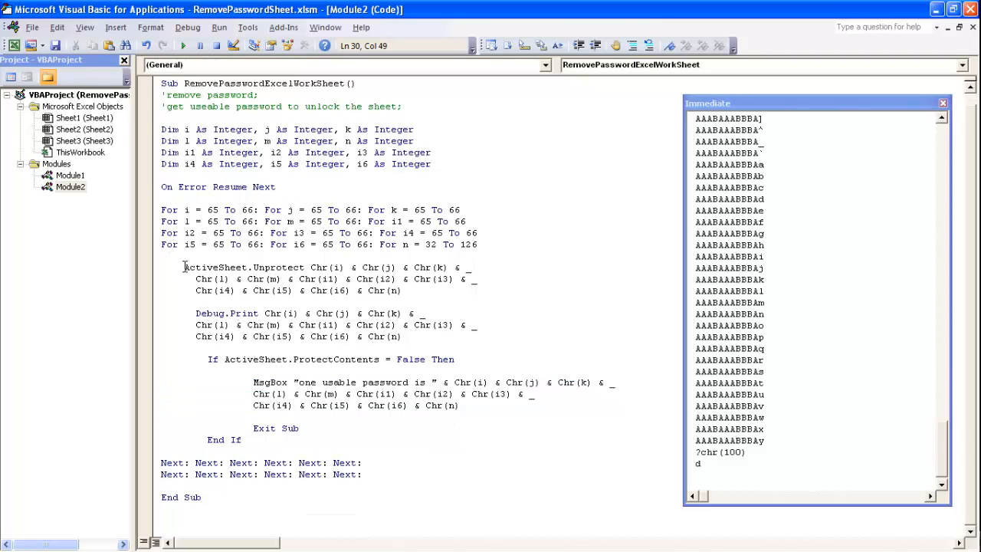
Step: Highlight the ActiveSheet.Unprotect password arguments and point at the tried-password list
double_click(244, 267)
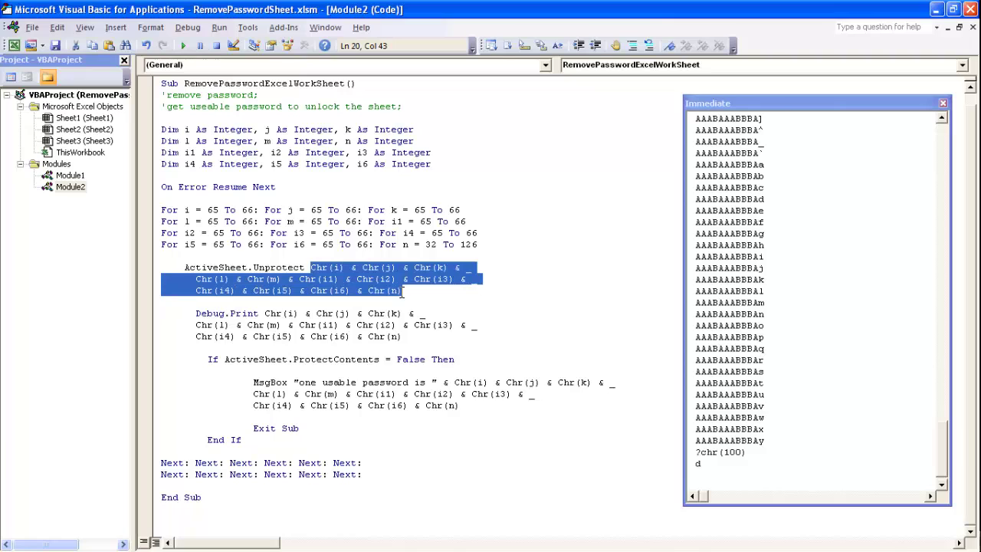
click(310, 266)
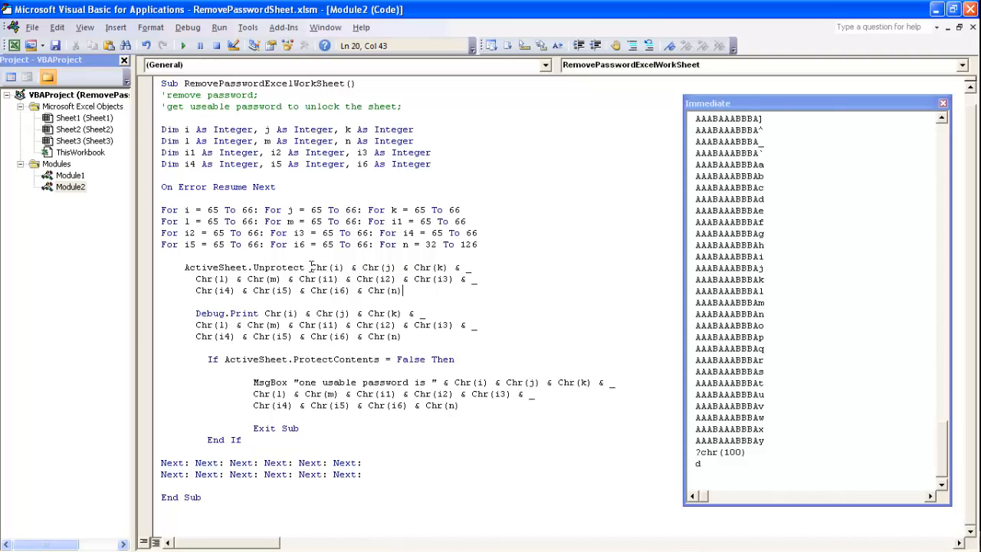
drag(310, 267, 402, 289)
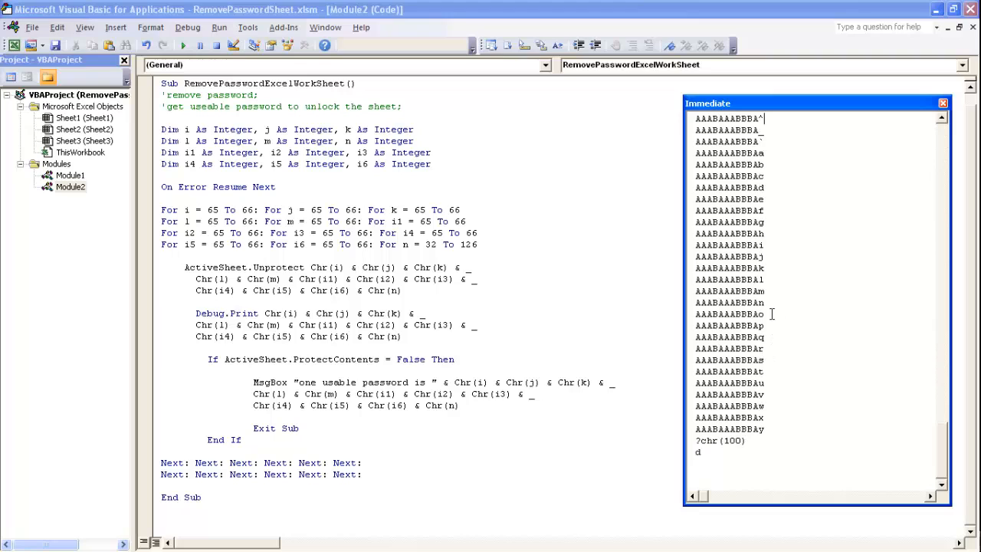
click(254, 371)
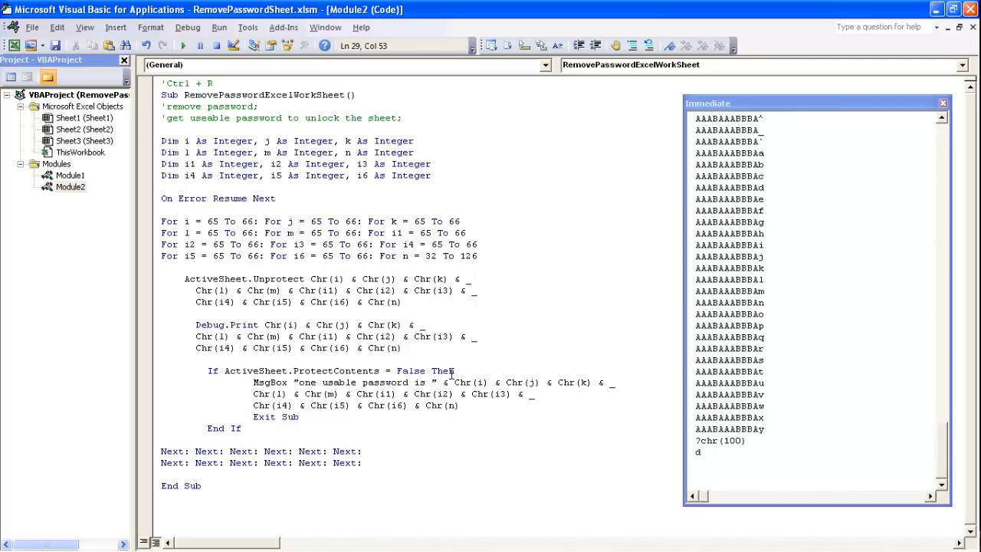
mouse_move(515, 343)
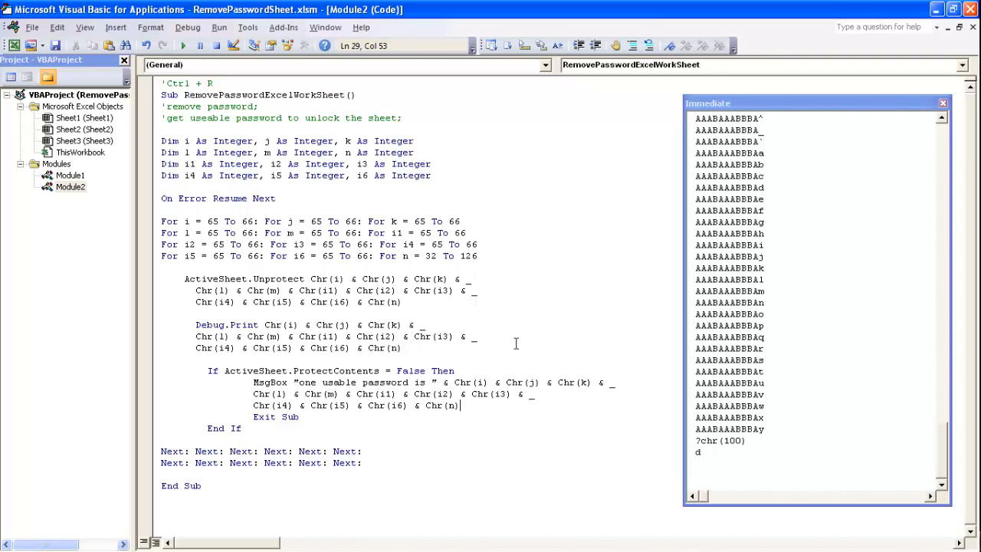
mouse_move(310, 417)
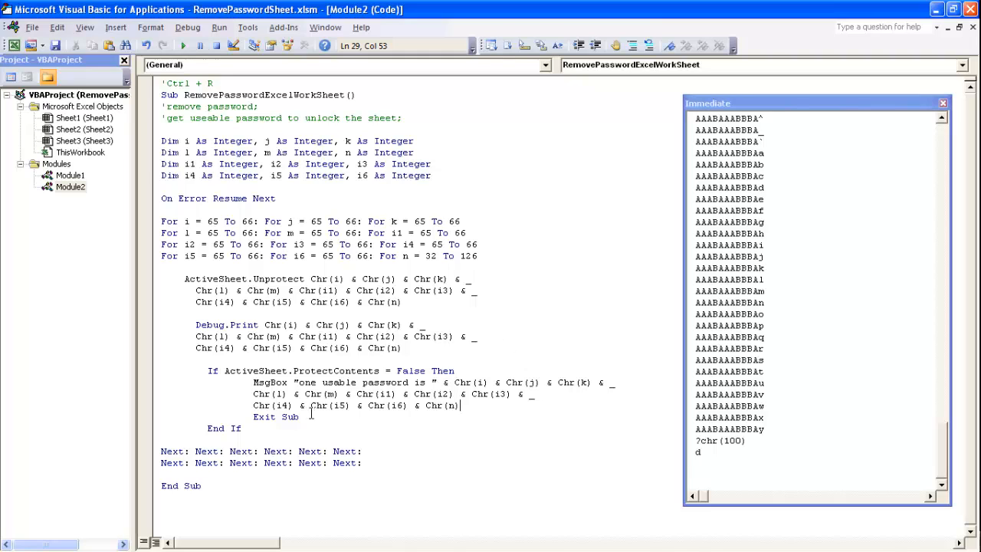